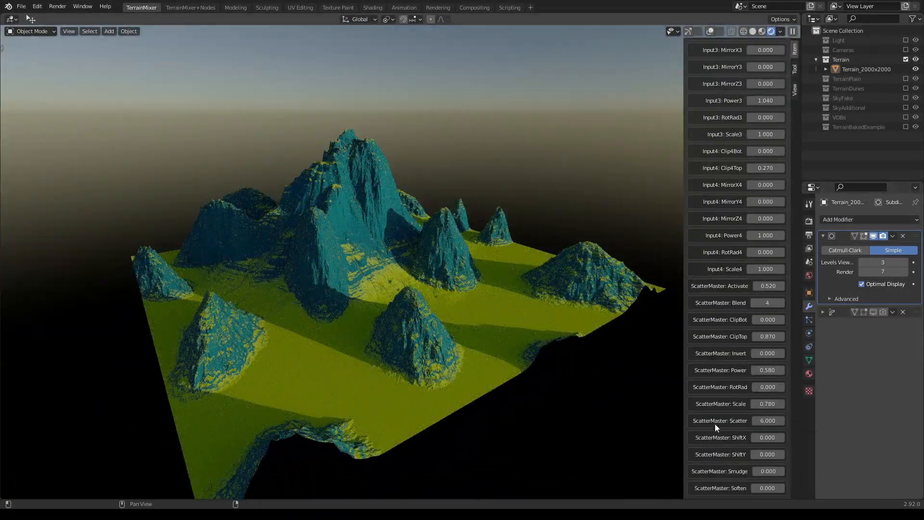
Show the Shader Editor with the ProceduralTextureShader node via the TerrainMixer+Nodes workspace.
{"action": "left_click", "coordinate": [190, 6]}
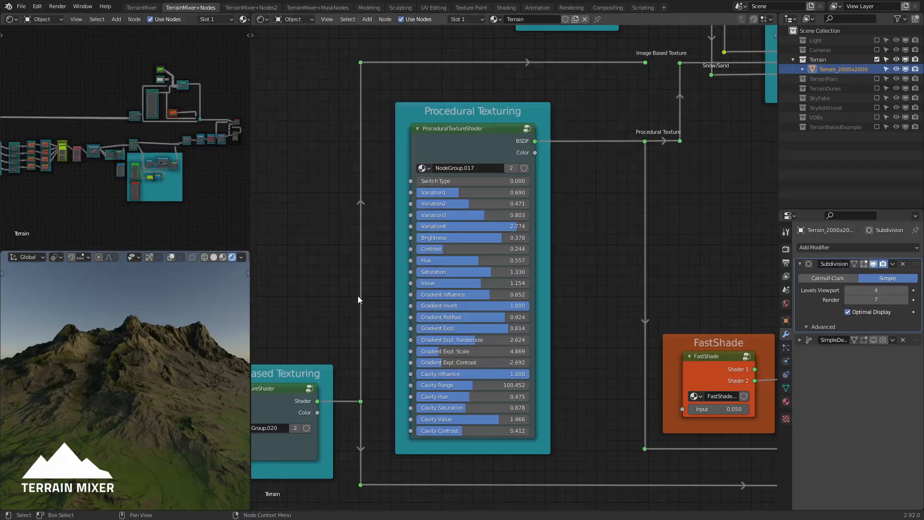
{"action": "mouse_move", "coordinate": [361, 245]}
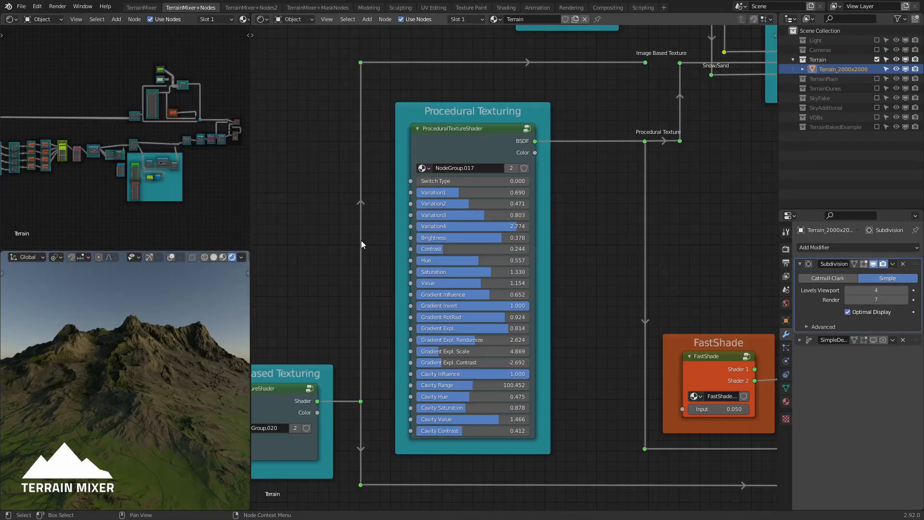
{"action": "mouse_move", "coordinate": [622, 339]}
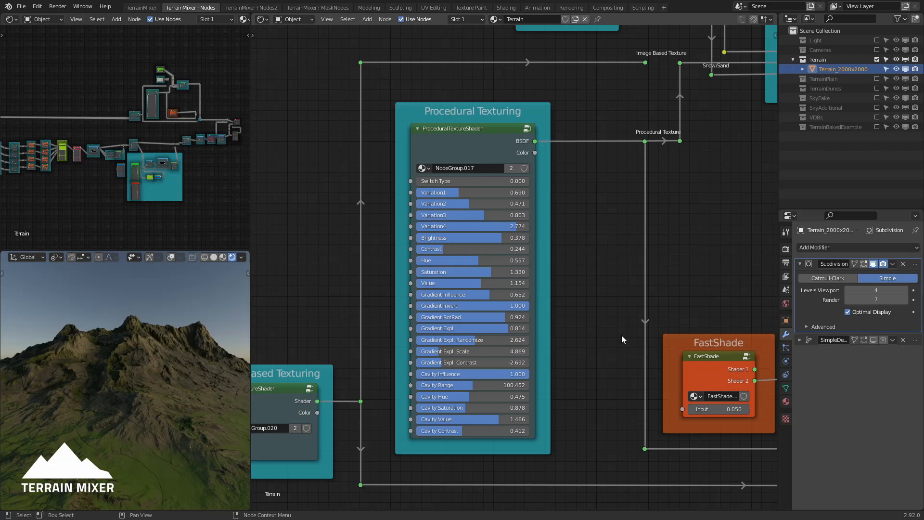
{"action": "mouse_move", "coordinate": [614, 365]}
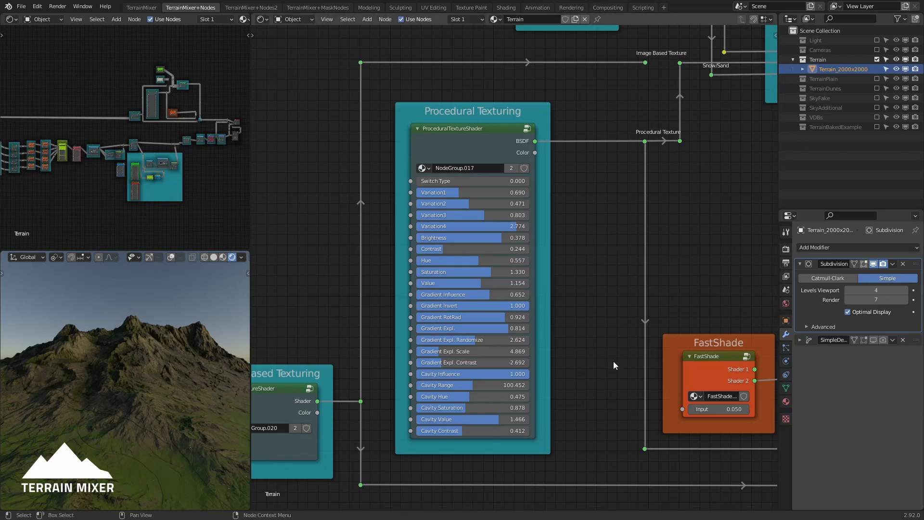
{"action": "mouse_move", "coordinate": [587, 195]}
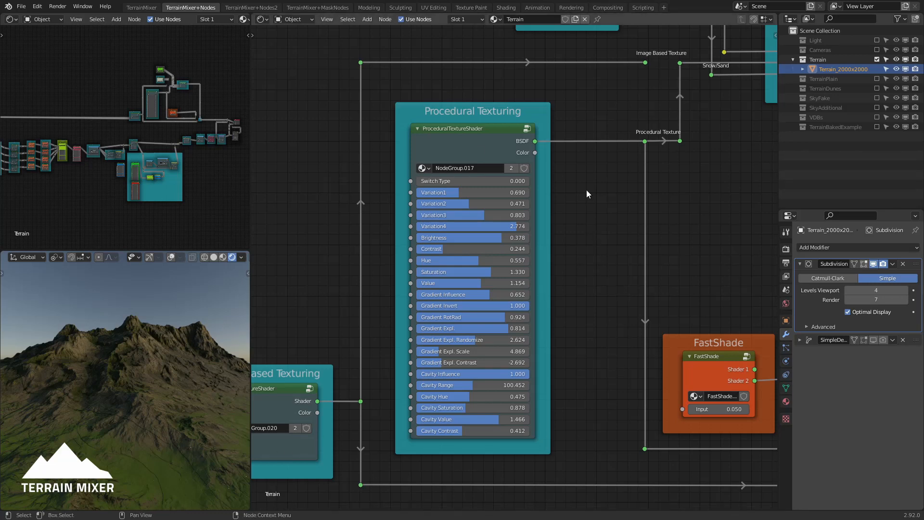
{"action": "mouse_move", "coordinate": [514, 361]}
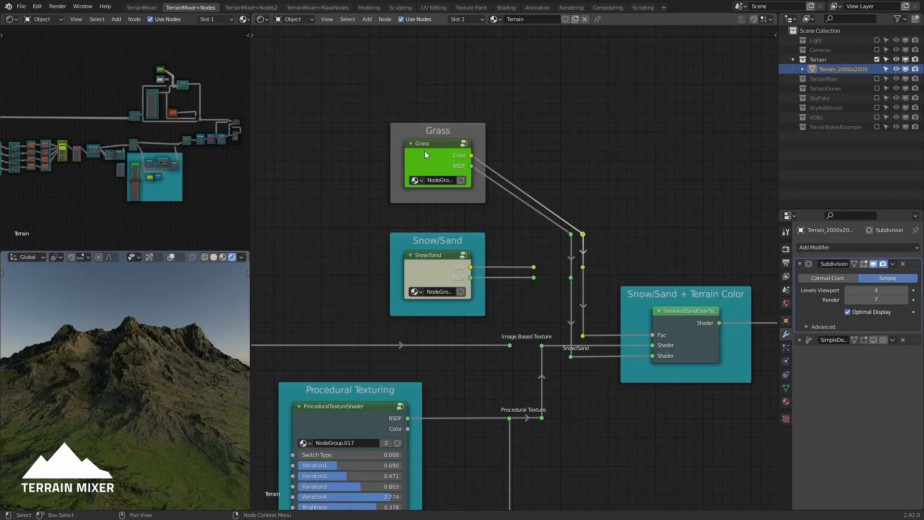
{"action": "mouse_move", "coordinate": [450, 358]}
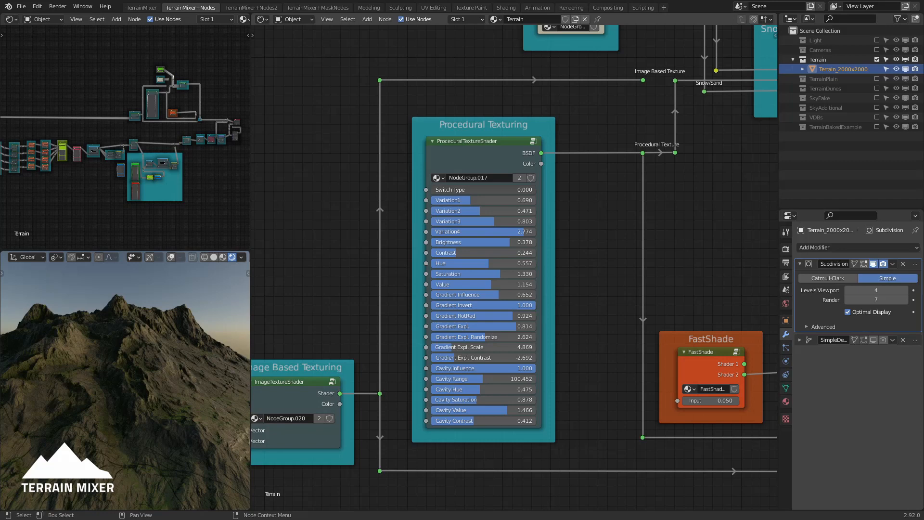
Drag the shader's Switch Type slider up to 0.471 for an earthier terrain look.
{"action": "left_click_drag", "start_coordinate": [448, 189], "coordinate": [482, 190]}
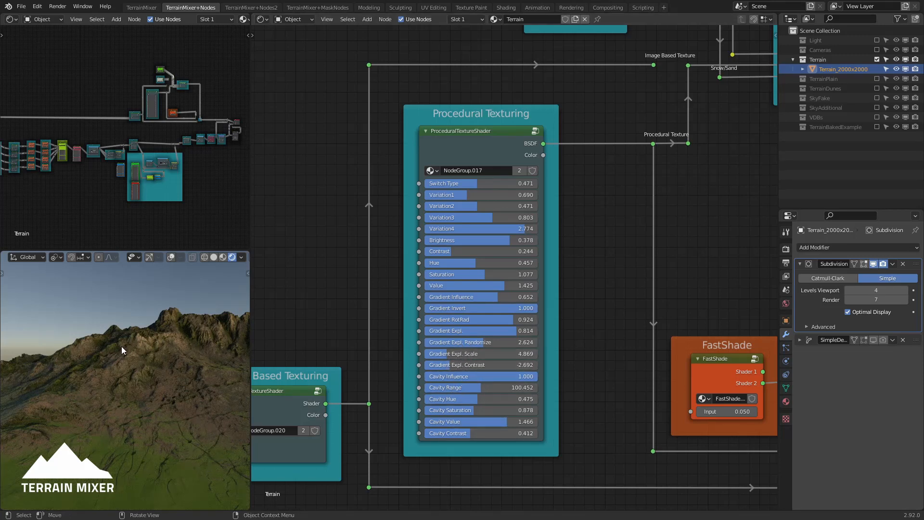
{"action": "mouse_move", "coordinate": [460, 353]}
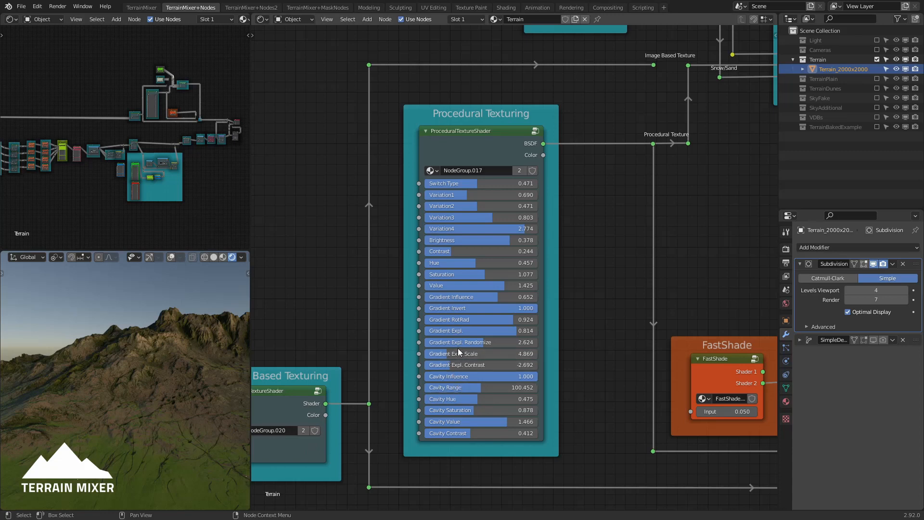
{"action": "mouse_move", "coordinate": [463, 370]}
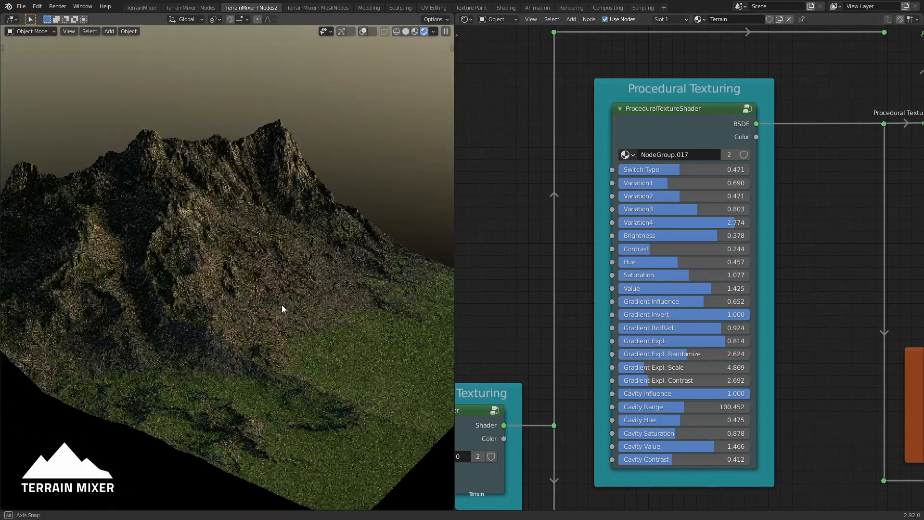
View the mountain from a lower, closer angle and switch to the TerrainMixer workspace.
{"action": "left_click_drag", "start_coordinate": [282, 309], "coordinate": [274, 236]}
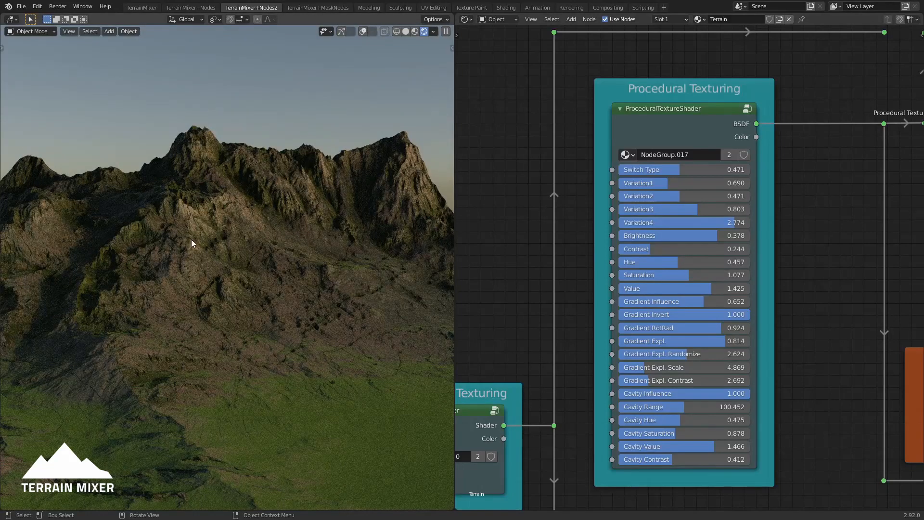
{"action": "mouse_move", "coordinate": [311, 122]}
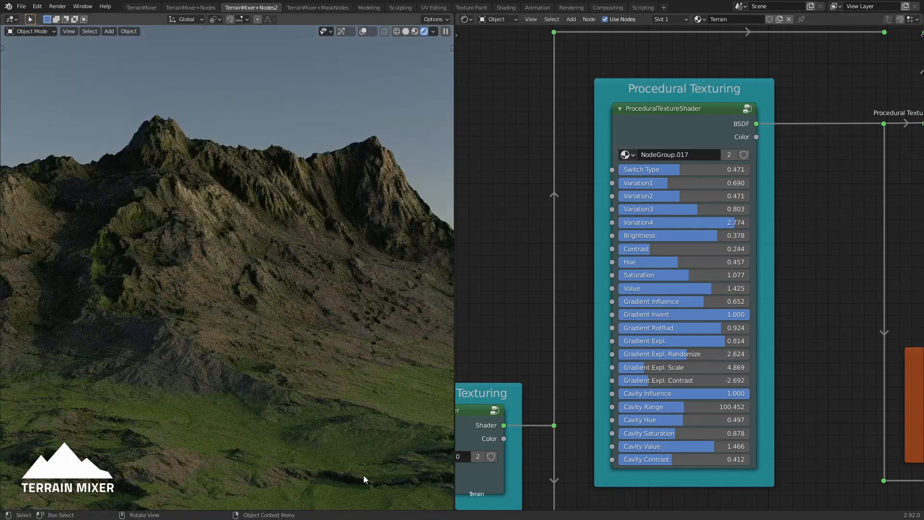
{"action": "left_click", "coordinate": [141, 7]}
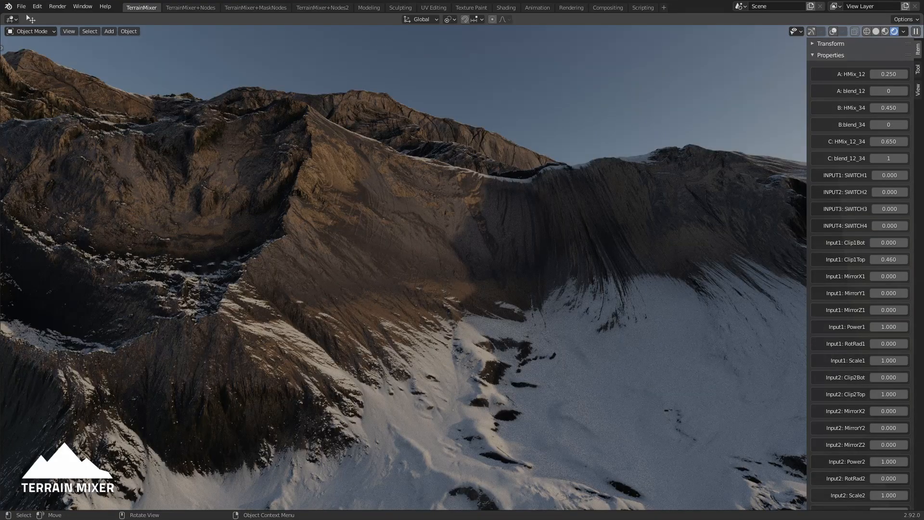
Scroll the sidebar Properties to reveal ScatterMaster settings like Activate, Scatter and Smudge.
{"action": "scroll", "scroll_direction": "down", "scroll_amount": 3}
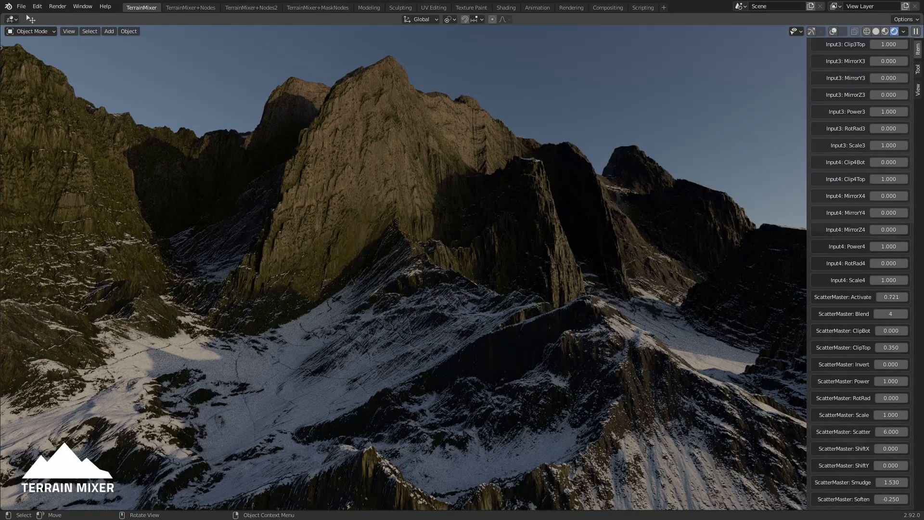